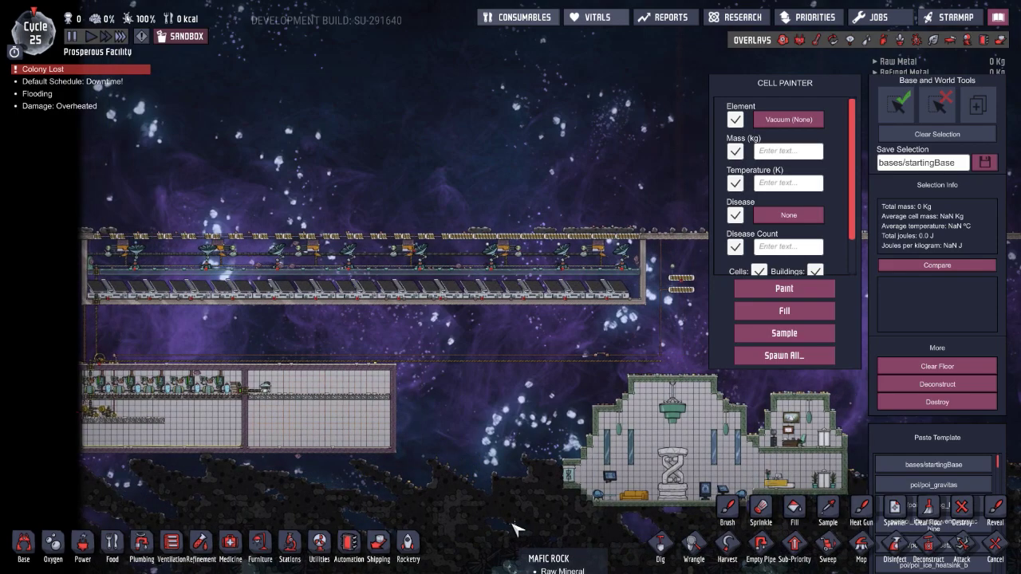
pyautogui.moveTo(479, 402)
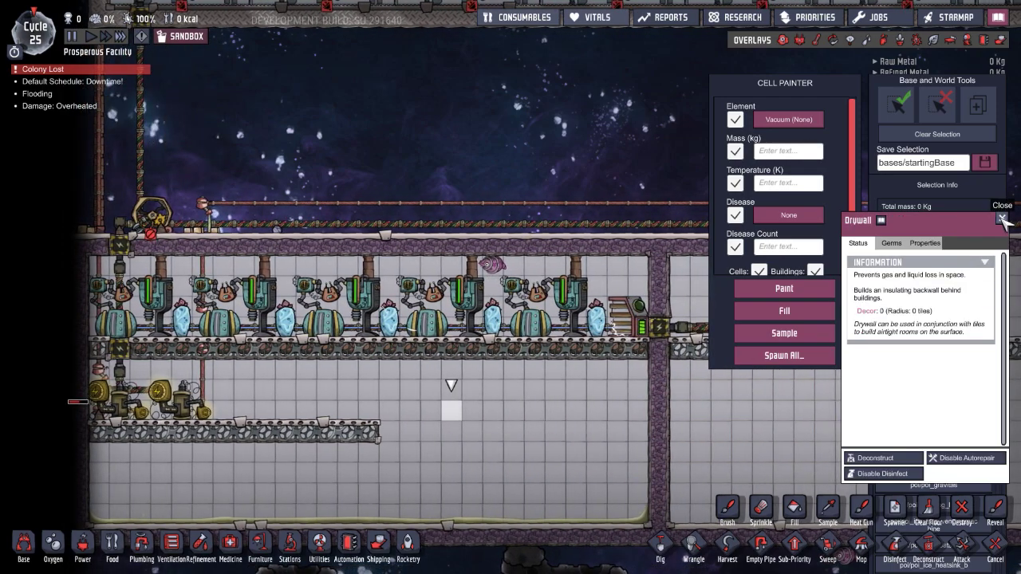
# Dismiss the Drywall panel and show the Temperature overlay over the build
pyautogui.click(1002, 220)
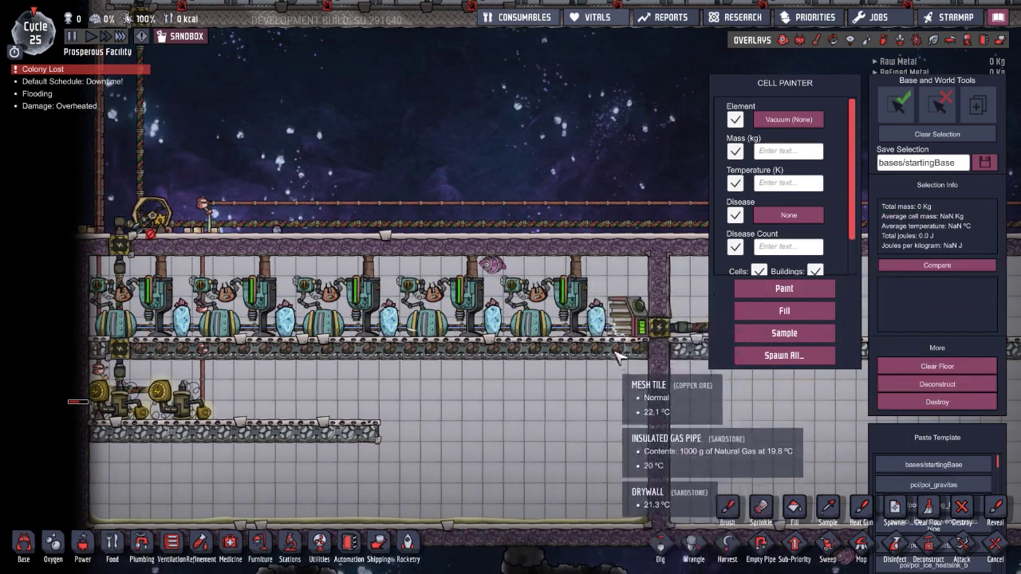
pyautogui.moveTo(364, 354)
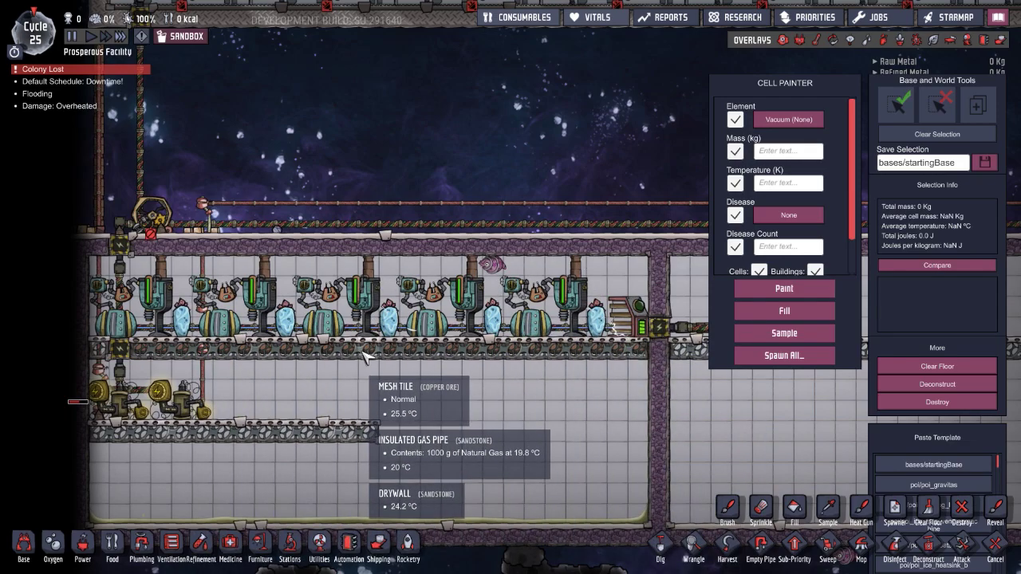
pyautogui.click(827, 40)
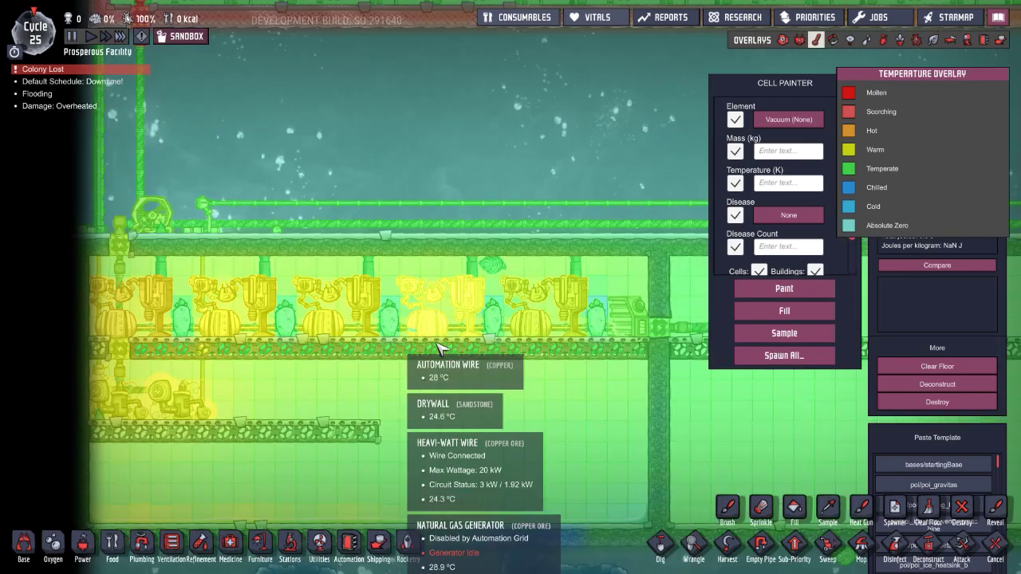
pyautogui.moveTo(619, 274)
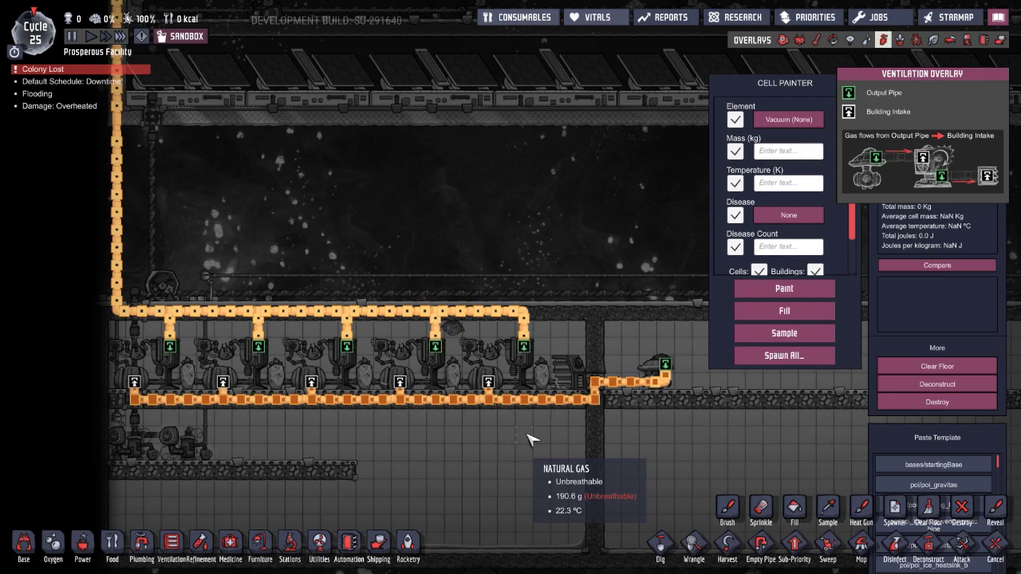
pyautogui.moveTo(407, 313)
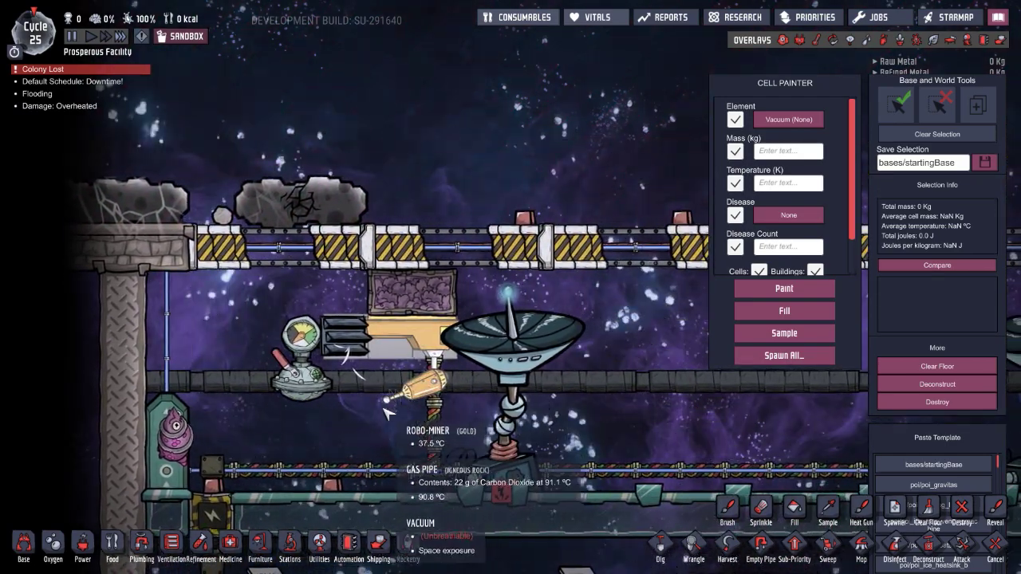
# Pan along the robo-miner row and inspect the Insulated Tile above it
pyautogui.click(22, 546)
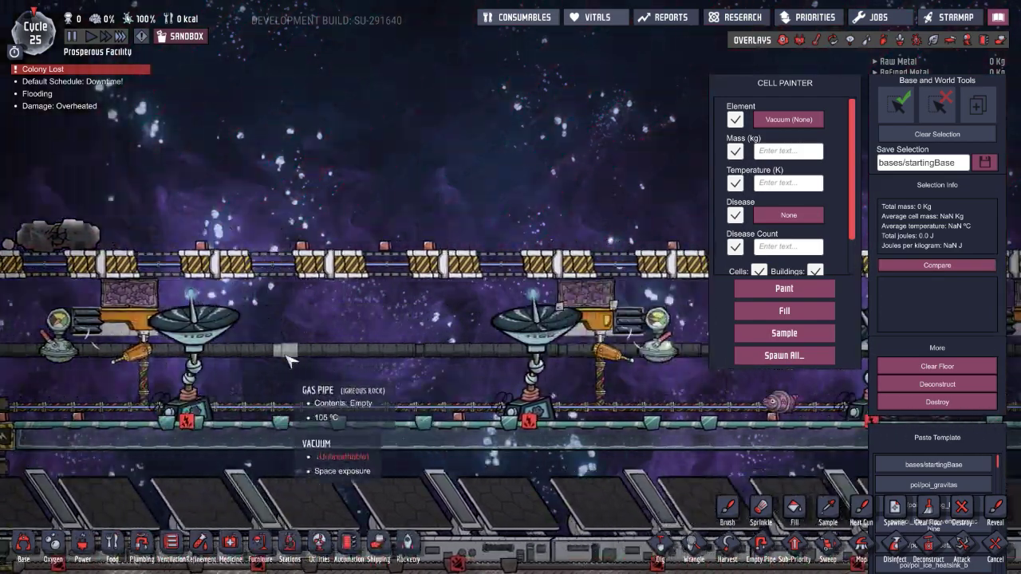
pyautogui.click(900, 39)
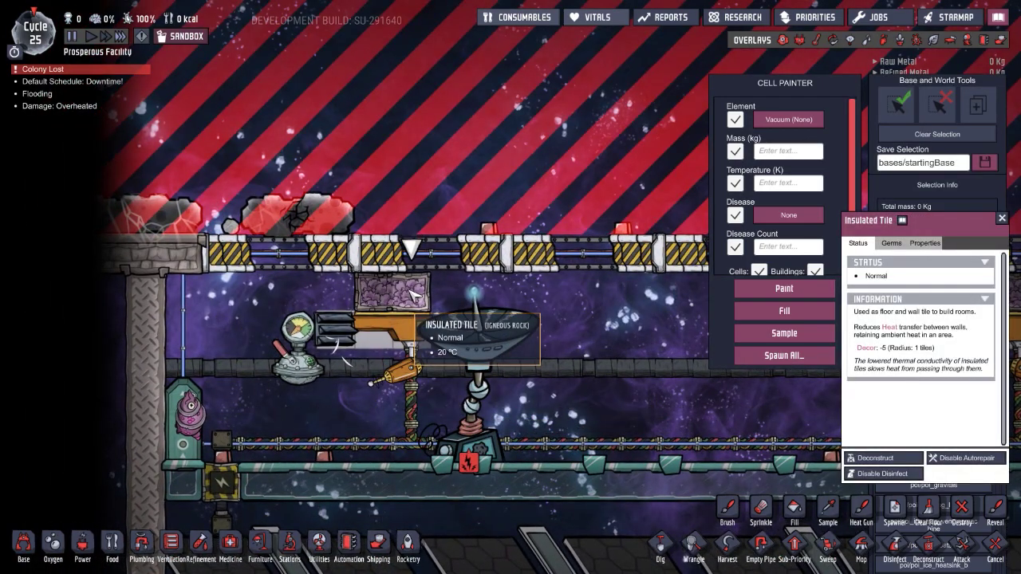
# Inspect a Space Scanner's meteor shower detection and its Automation wiring, then return to normal view
pyautogui.click(833, 38)
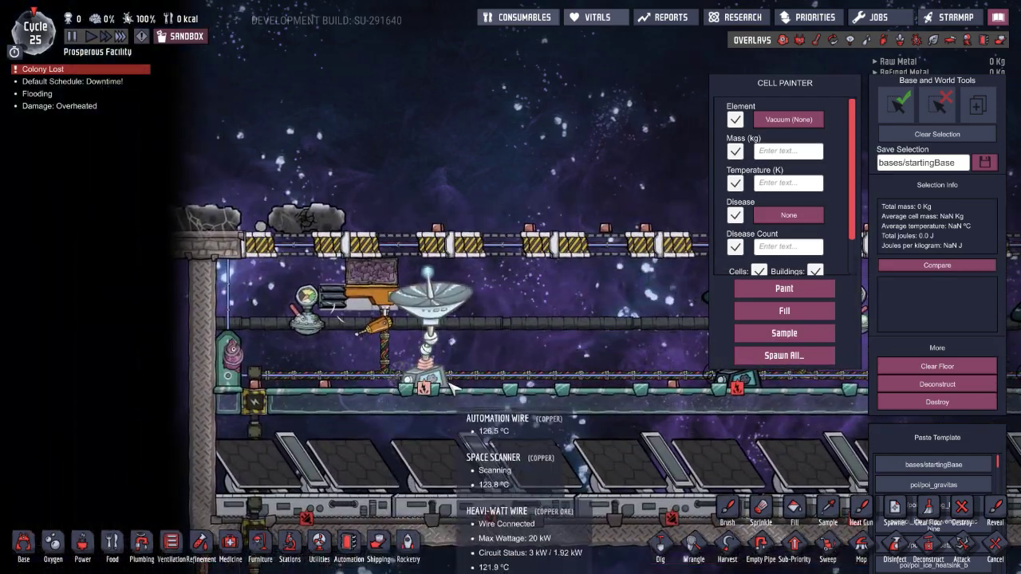
pyautogui.click(983, 40)
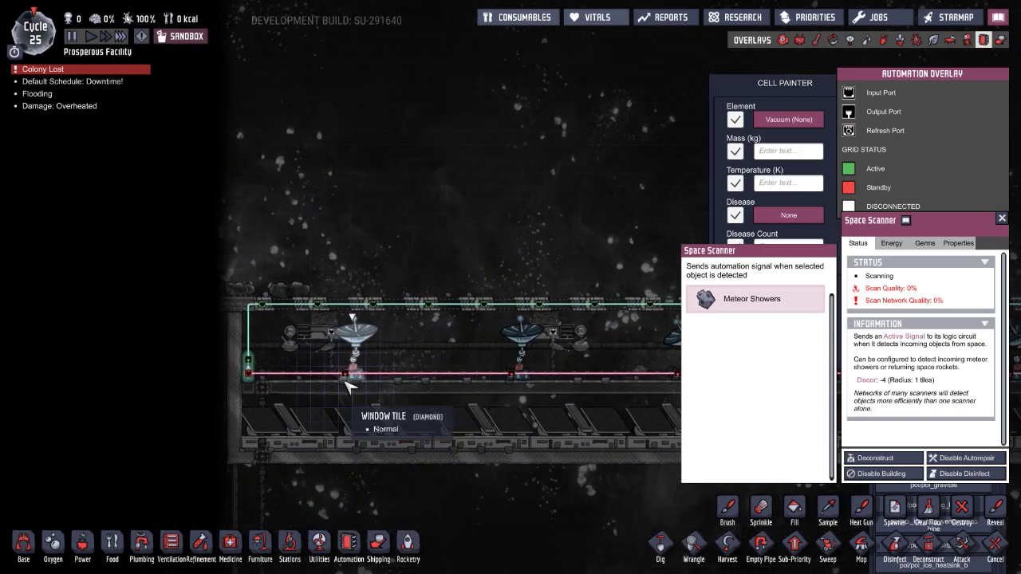
pyautogui.click(798, 38)
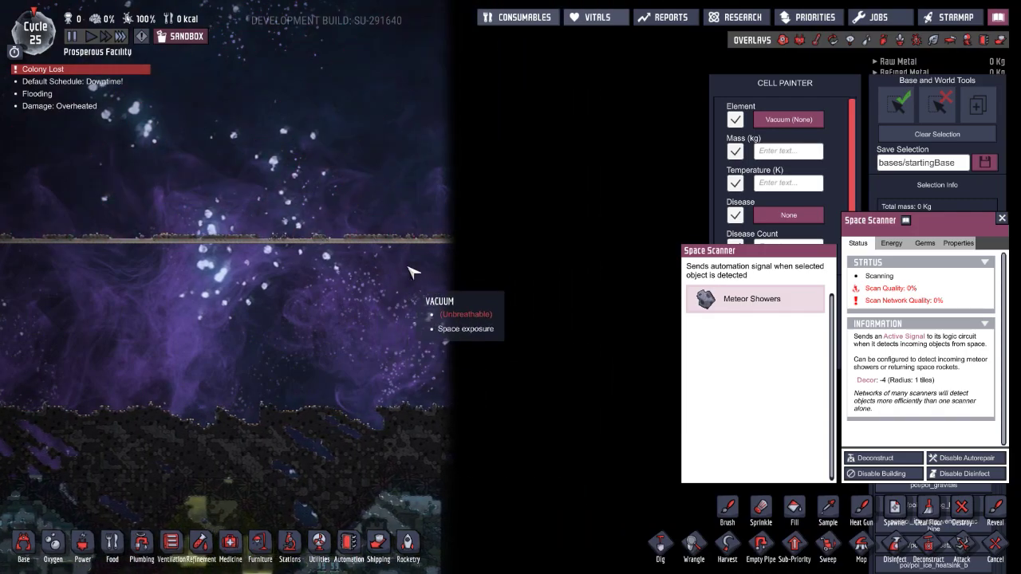
pyautogui.moveTo(399, 335)
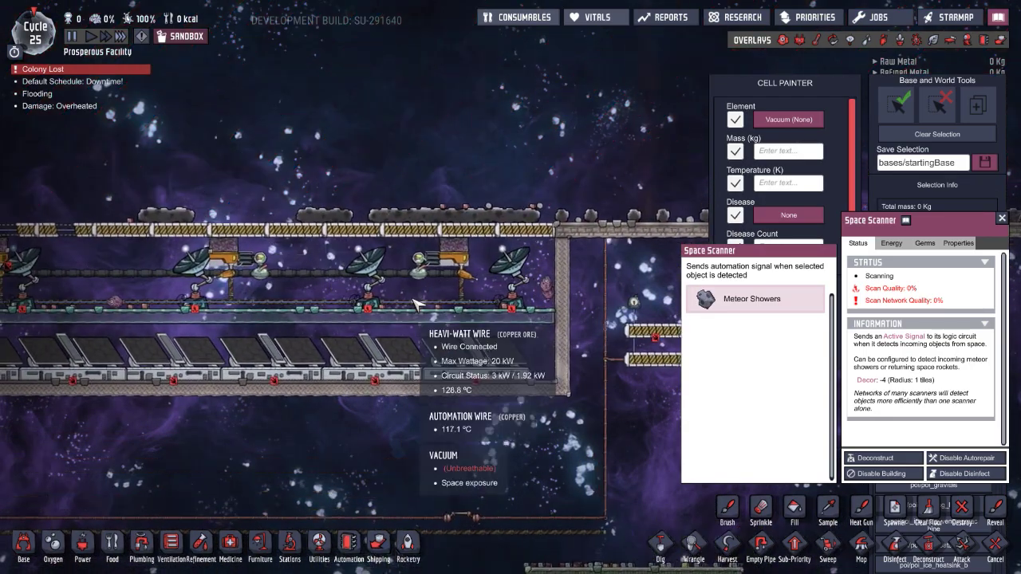
pyautogui.scroll(-3)
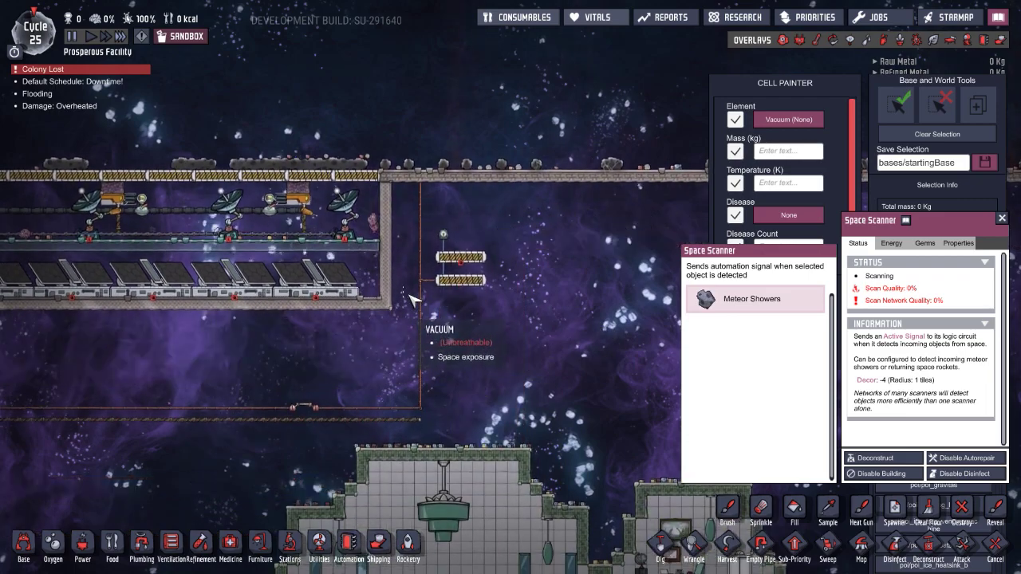